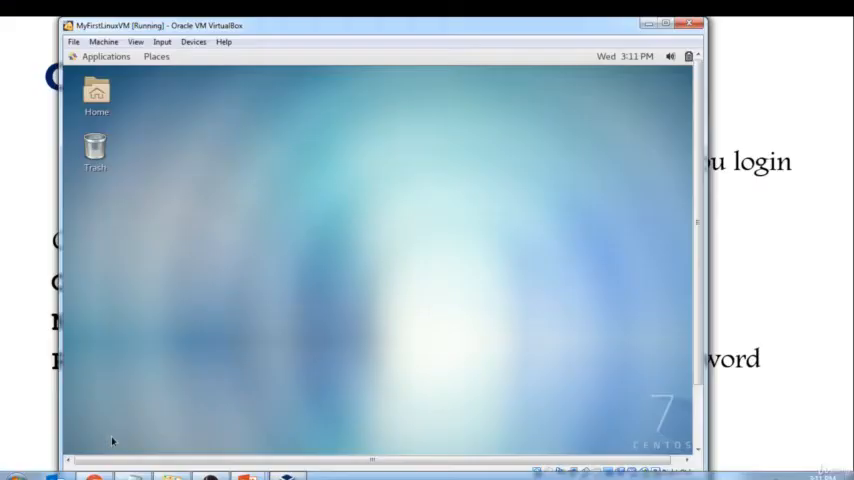
mouse_move(312, 192)
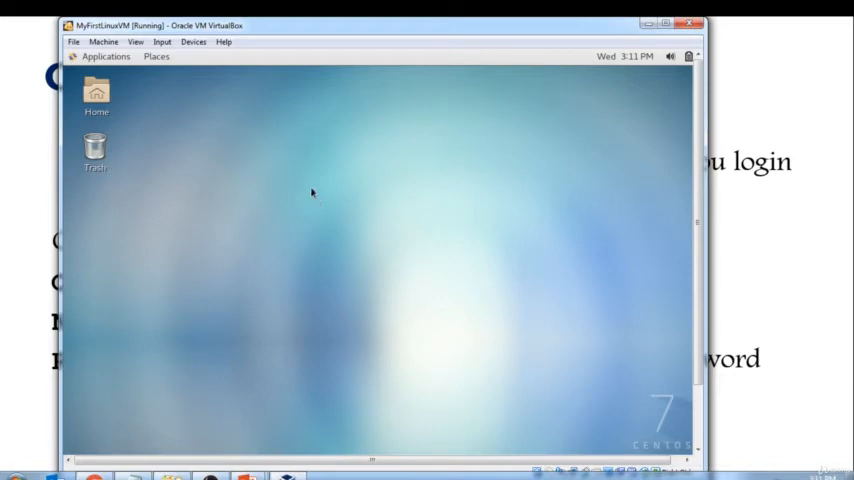
- Open a new terminal window from the CentOS desktop's right-click menu
right_click(312, 192)
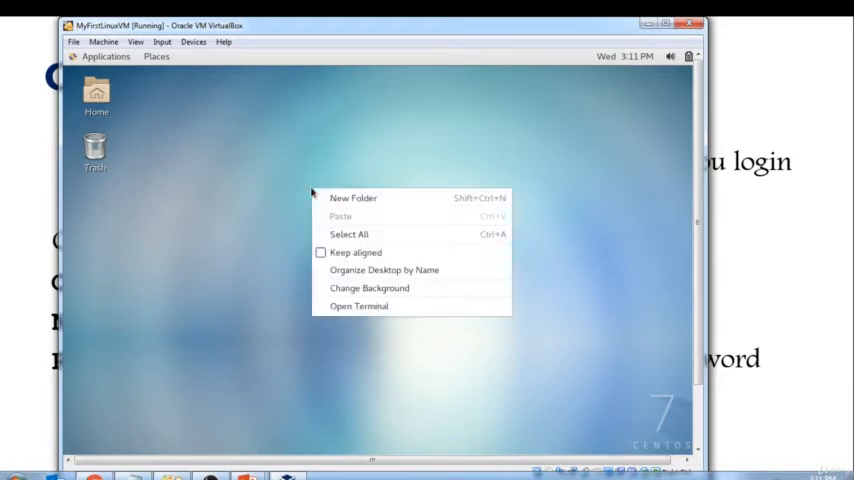
click(350, 304)
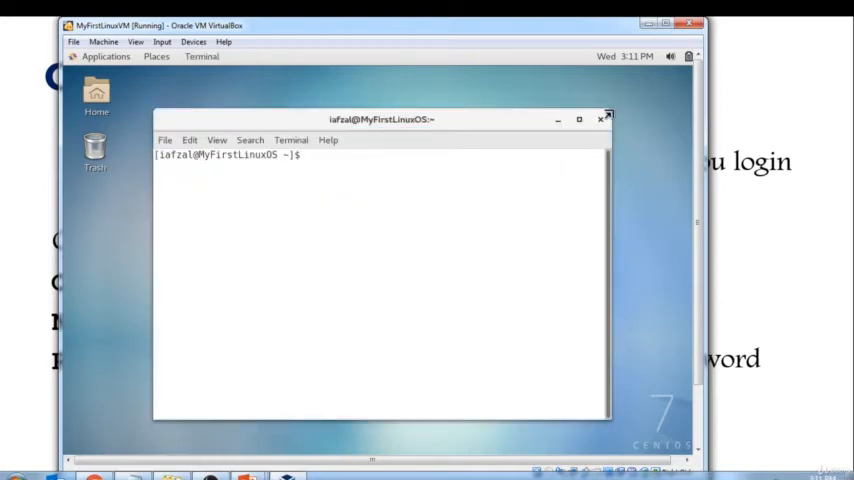
- Drag the terminal's corner and edge so the window covers most of the desktop
drag(380, 120, 412, 84)
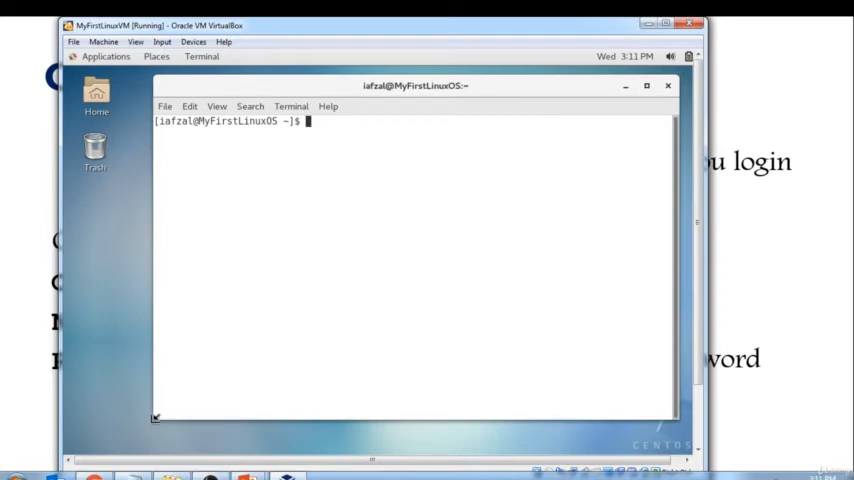
drag(156, 416, 76, 444)
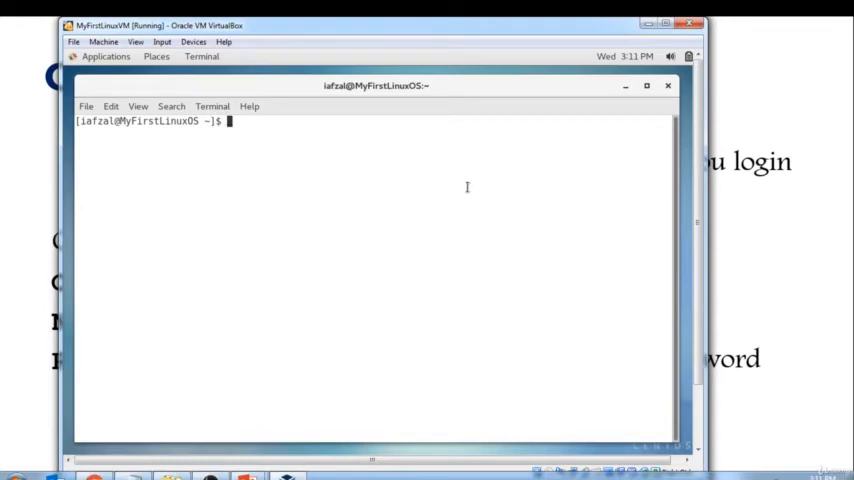
- Run passwd with a username (refused as root-only), check the user with who am i and whoami, and retype passwd
text(pa)
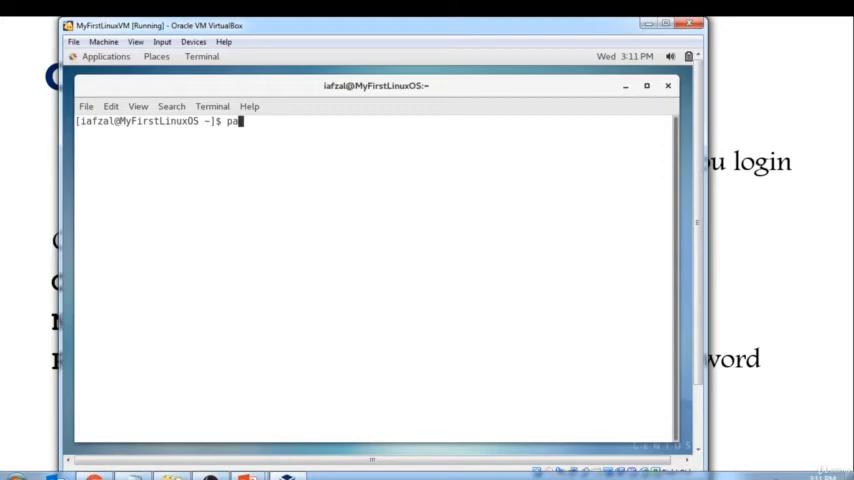
text(sswd)
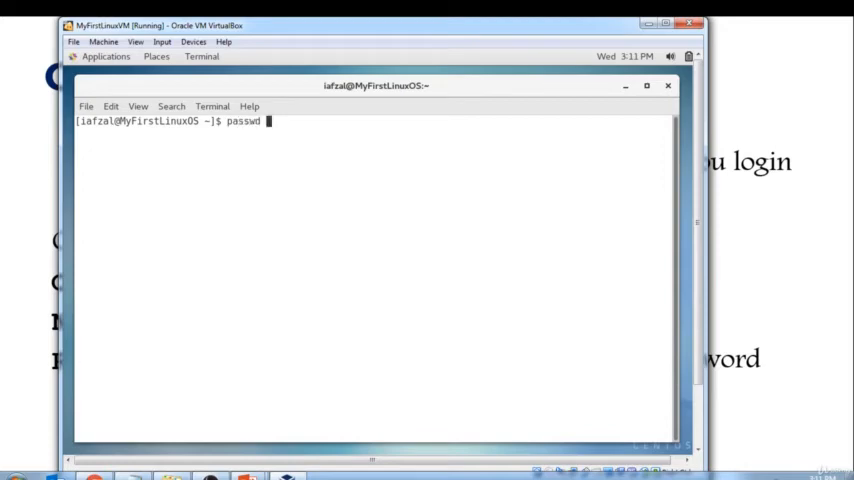
key(Return)
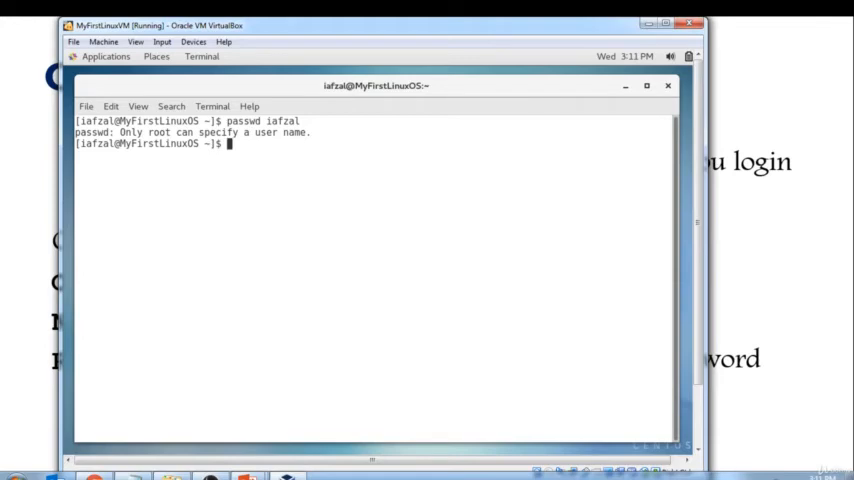
text(who am i)
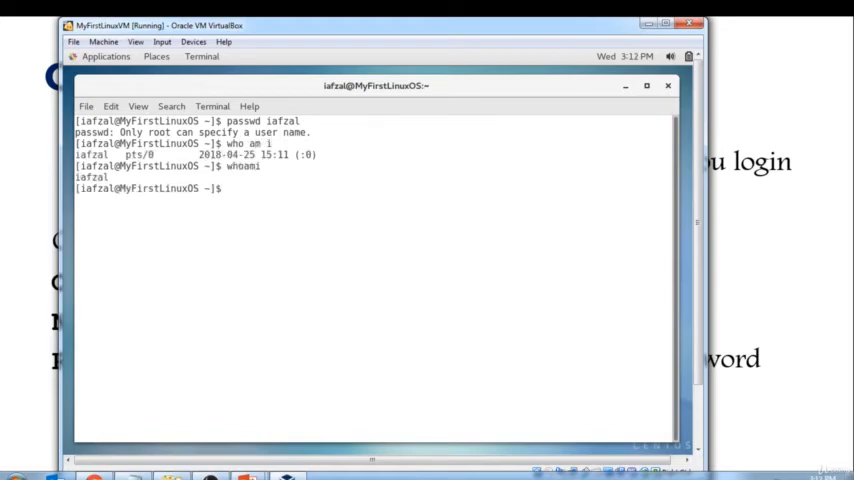
text(pass)
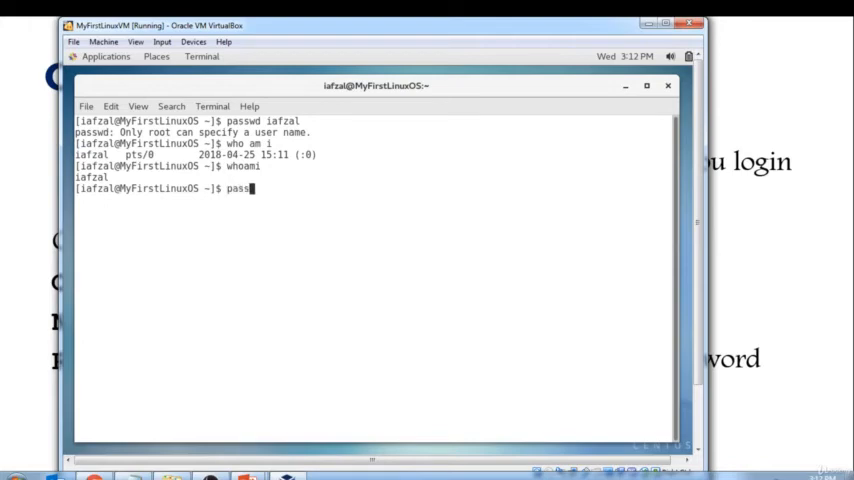
text(wd)
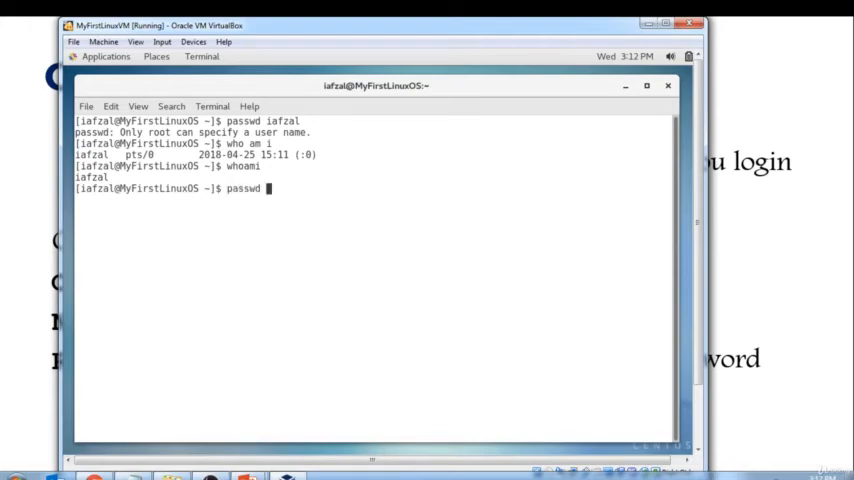
- Run passwd for iafzal, enter the current password, get weak candidates rejected, then set and confirm an accepted one
key(Return)
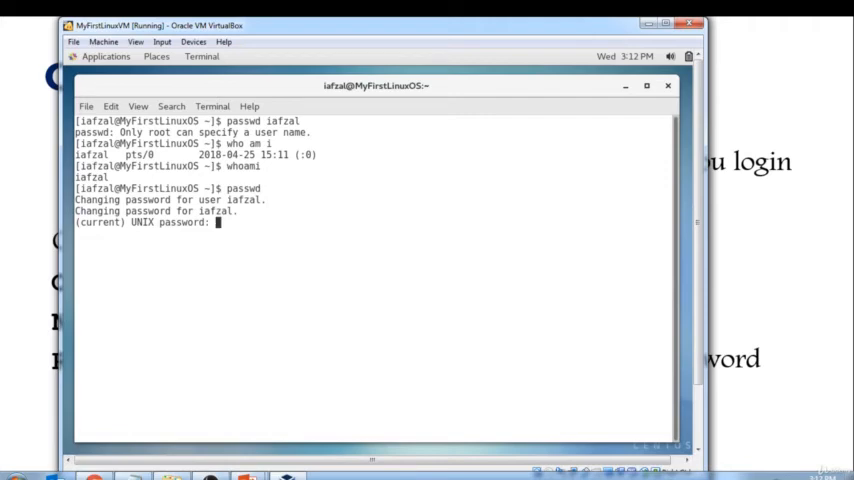
key(Return)
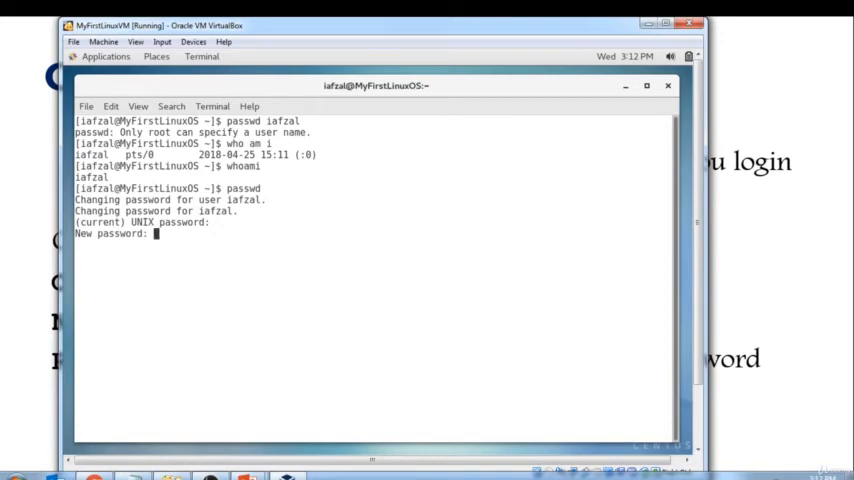
key(Return)
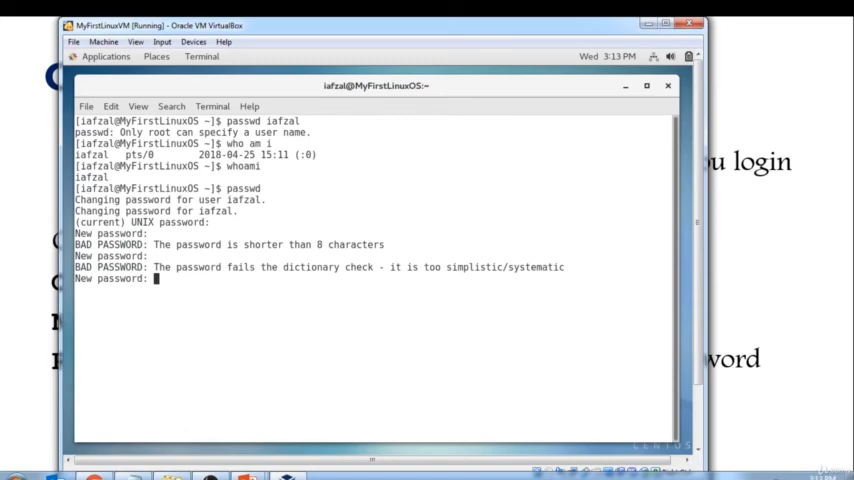
key(Return)
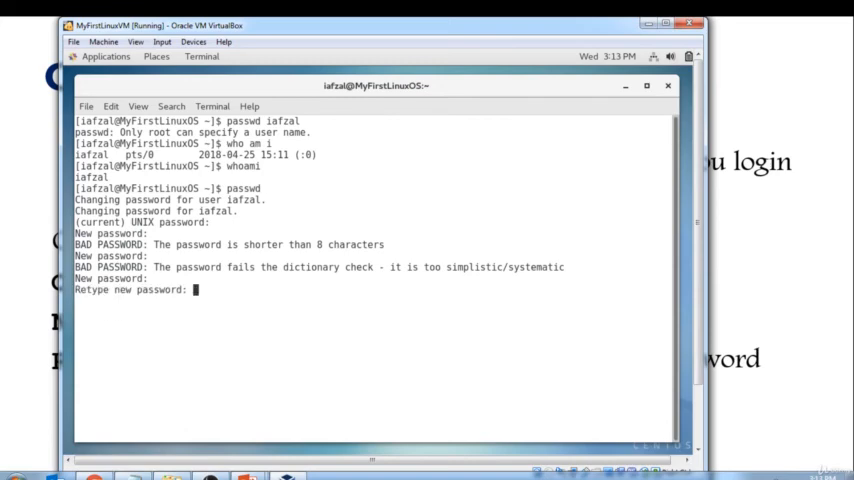
key(Return)
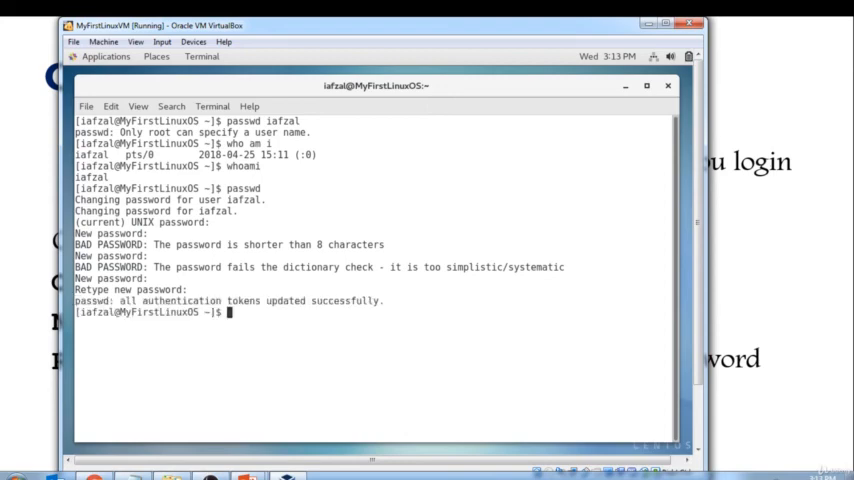